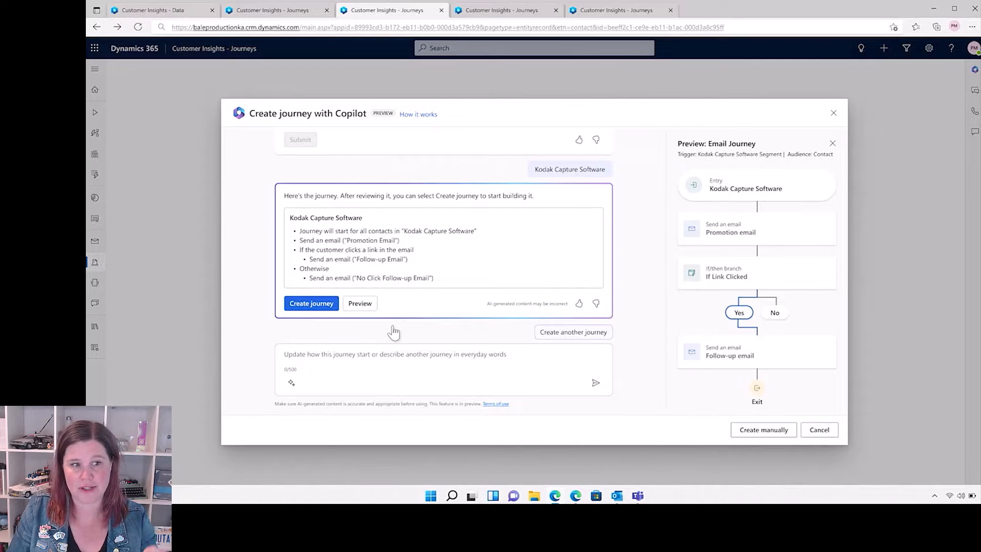
# Have Copilot draft the Kodak Capture Software journey with promotion and follow-up emails.
pyautogui.click(311, 303)
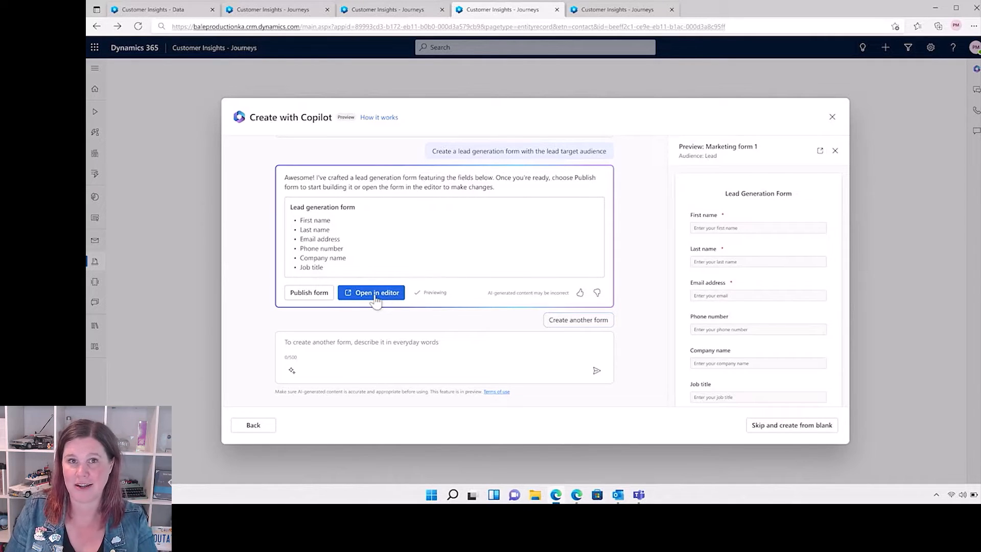
# Have Copilot draft a lead form with name, email, phone, company and job title fields.
pyautogui.click(370, 292)
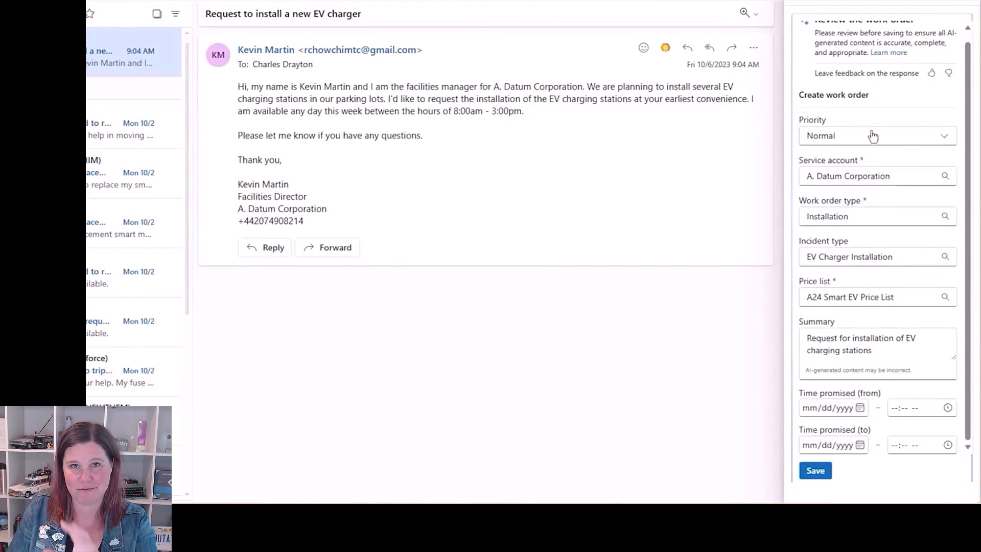
# Save the Copilot-filled EV charger installation work order (00235) and show scheduling suggestions.
pyautogui.click(815, 470)
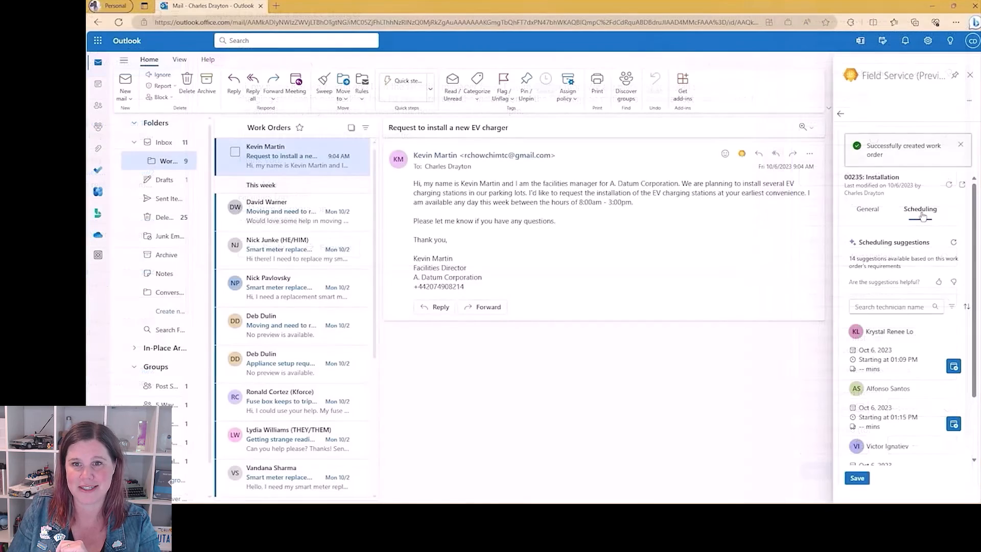